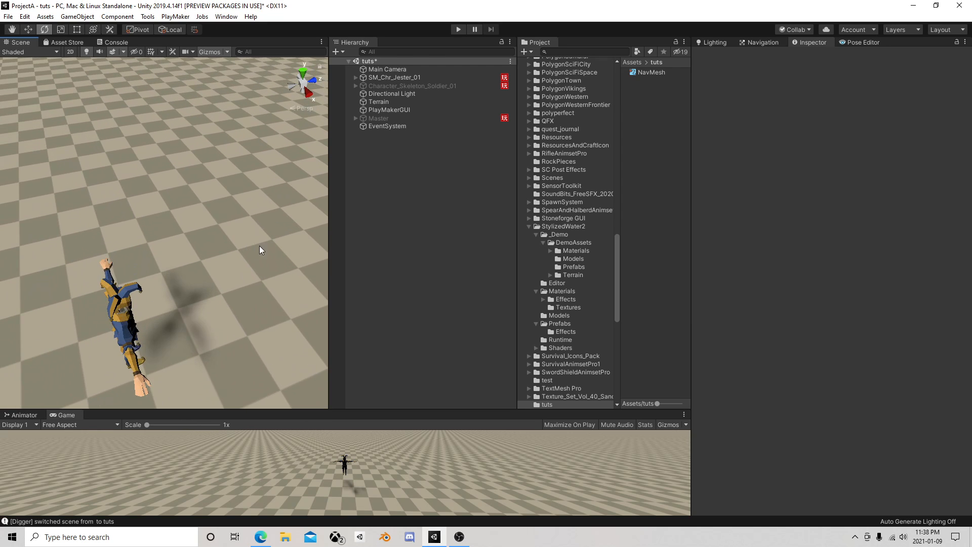
Step: Orbit to view the jester upright and select SM_Chr_Jester_01 to show its Animator and FSM
drag(260, 251, 142, 222)
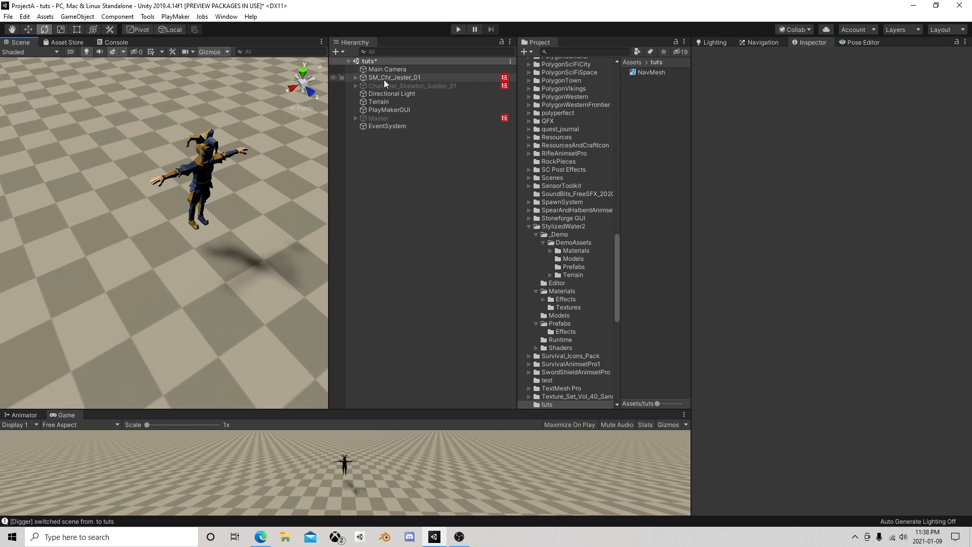
click(394, 77)
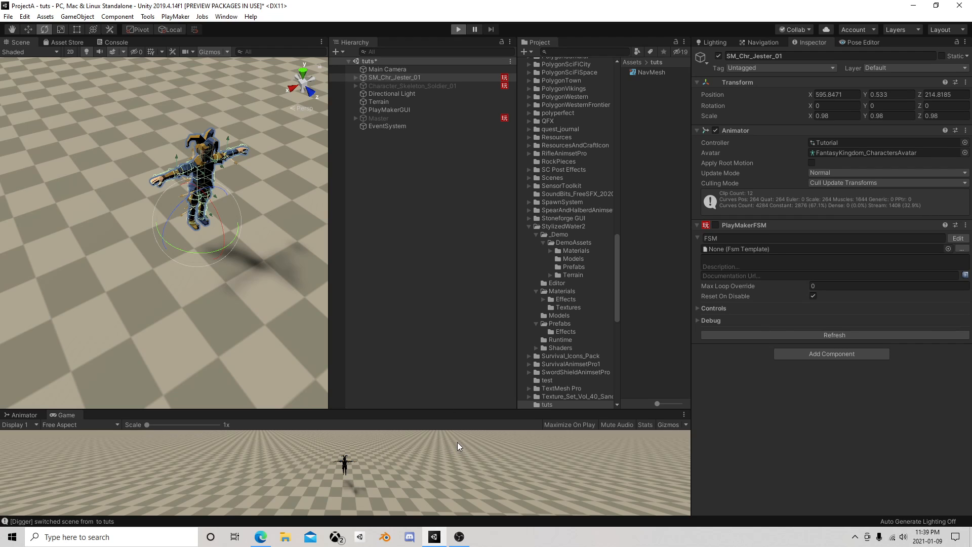
mouse_move(451, 458)
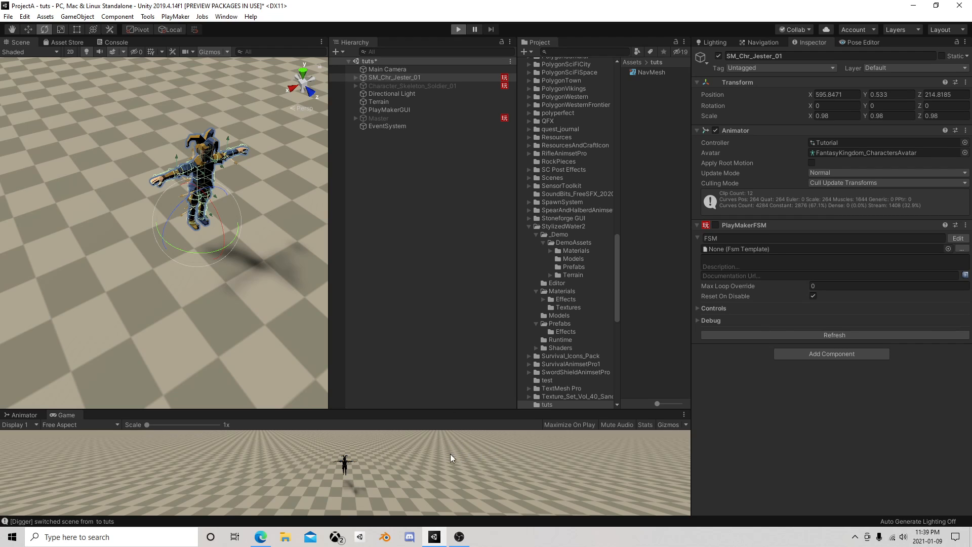
click(458, 28)
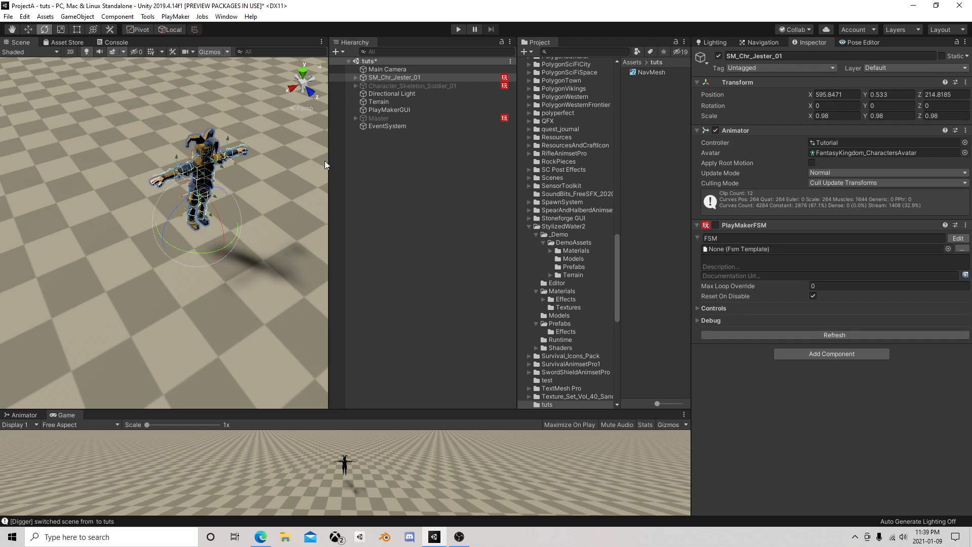
Step: Create a Sphere, scale X/Y/Z to 0.25 and raise it beside the jester's hand
right_click(410, 77)
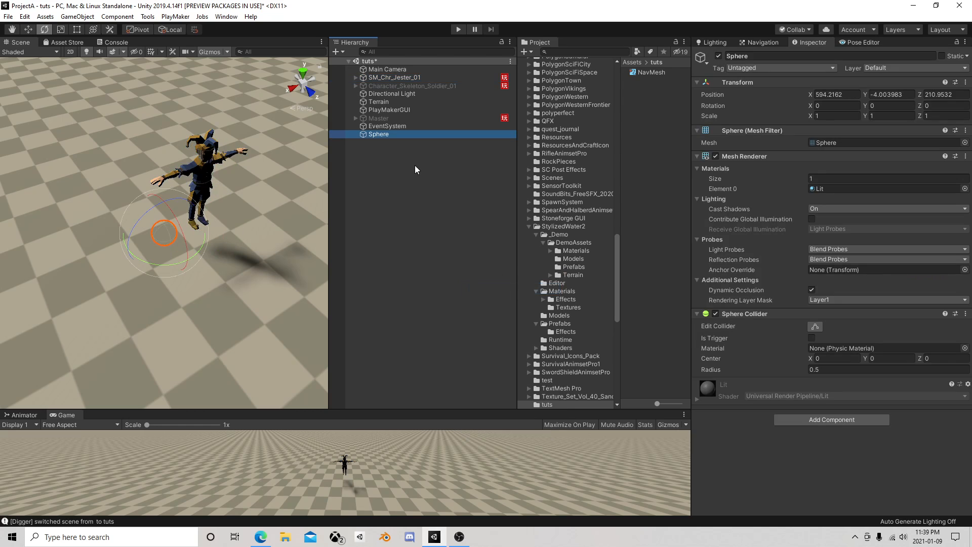
click(837, 115)
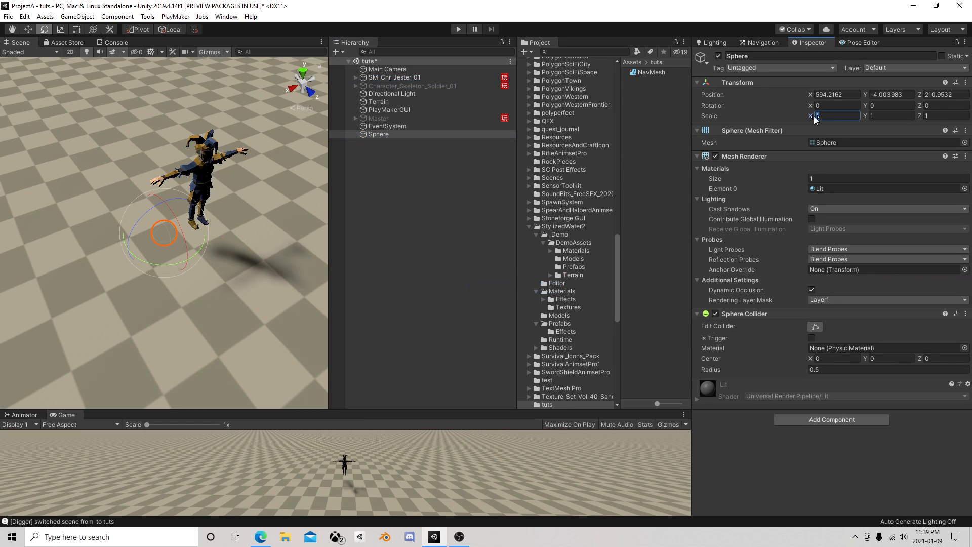
text(0.25)
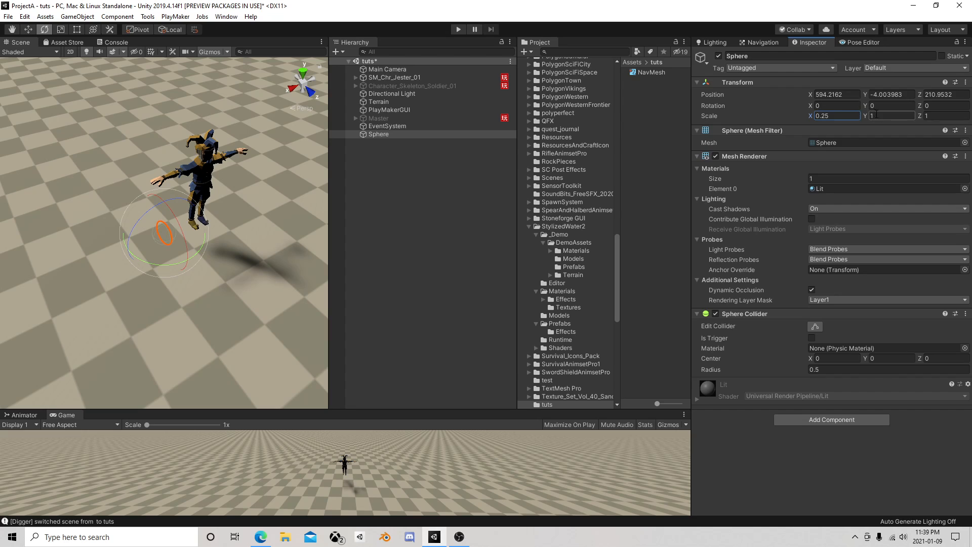
click(891, 116)
text(0.25)
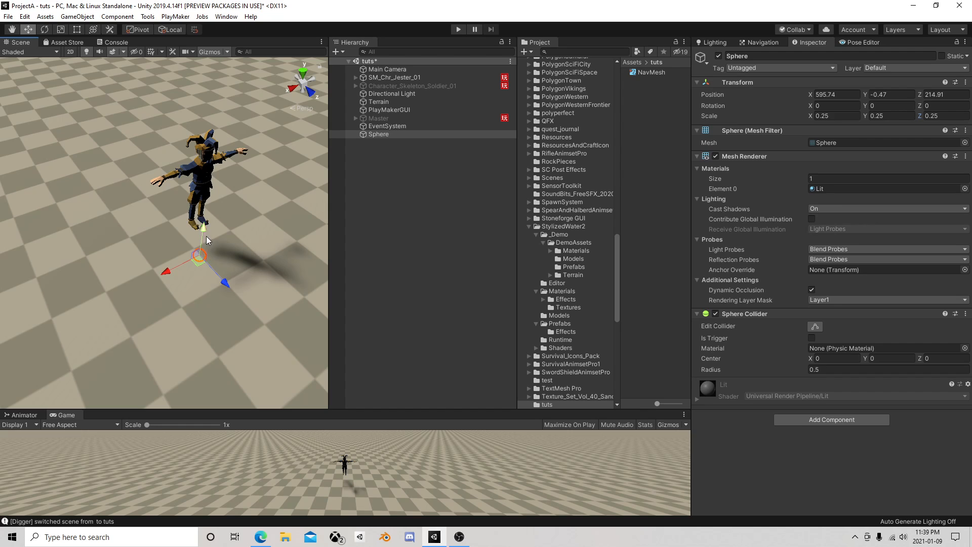
drag(202, 255, 176, 233)
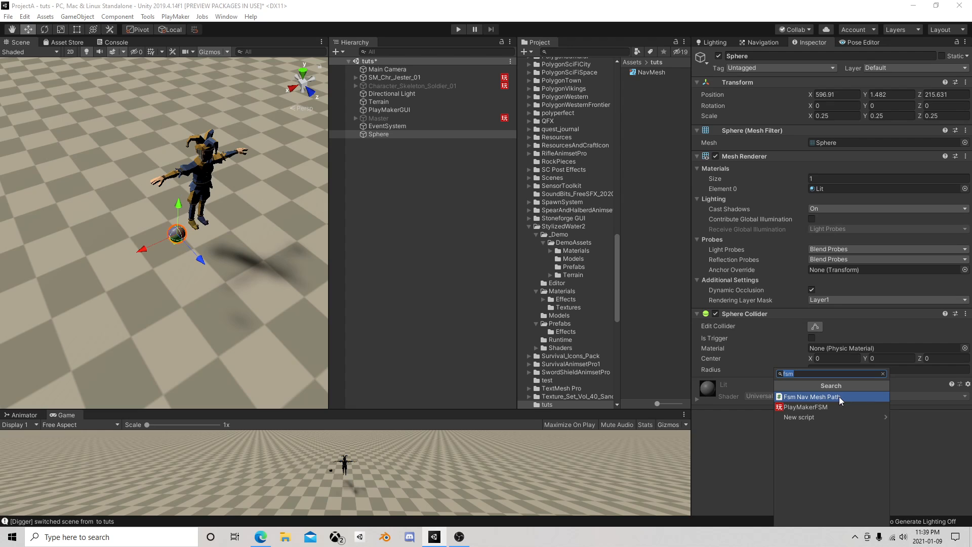
Step: Give the Sphere a PlayMaker FSM whose Translate action moves it along Z at 20, then save it as a prefab in tuts
click(808, 407)
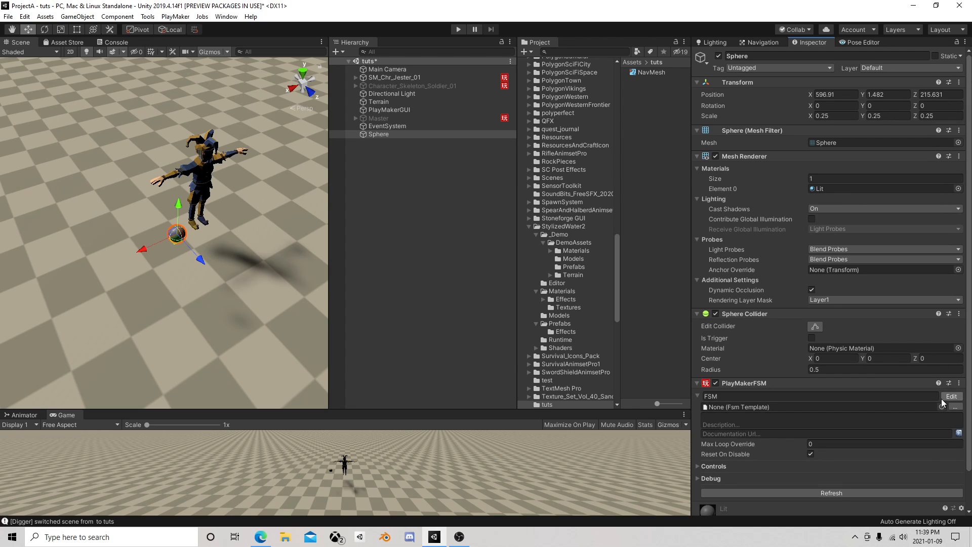
click(952, 396)
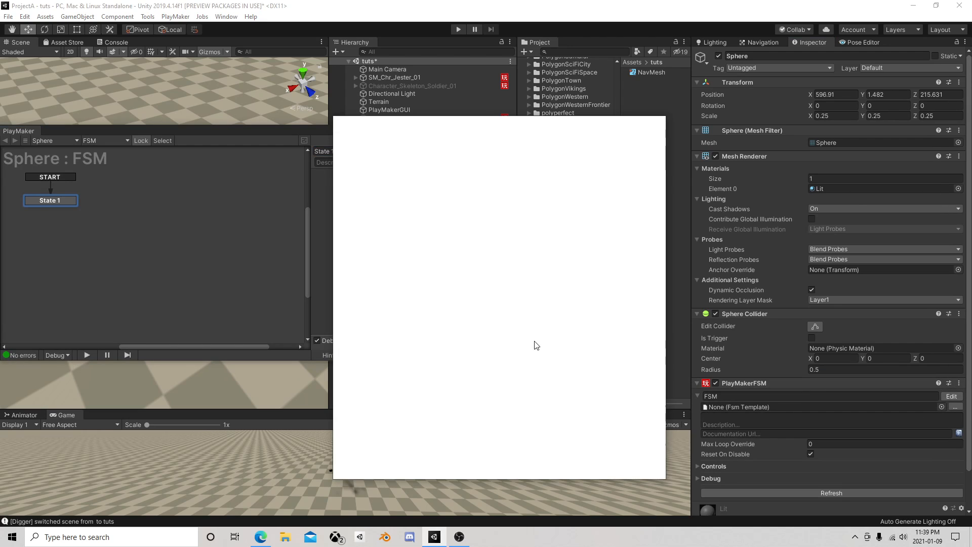
text(tra)
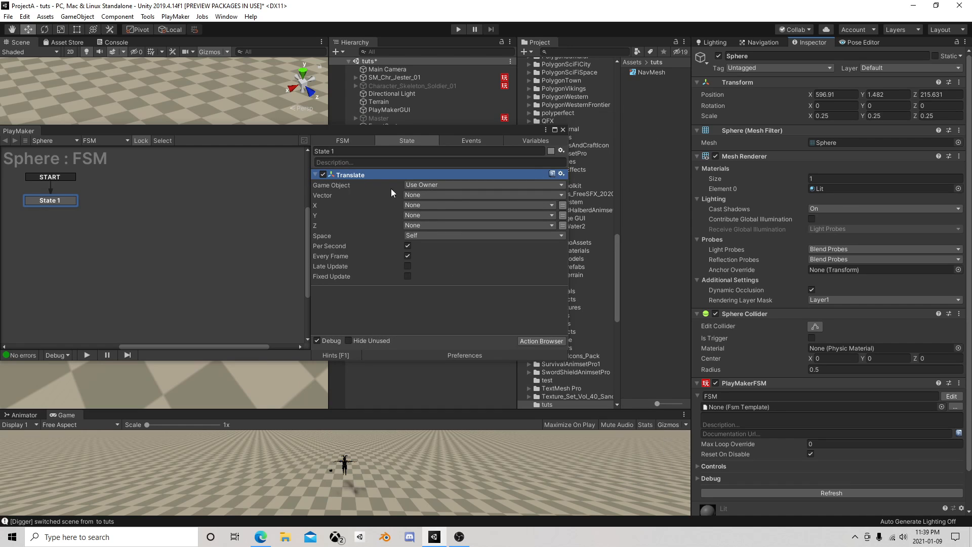
mouse_move(344, 248)
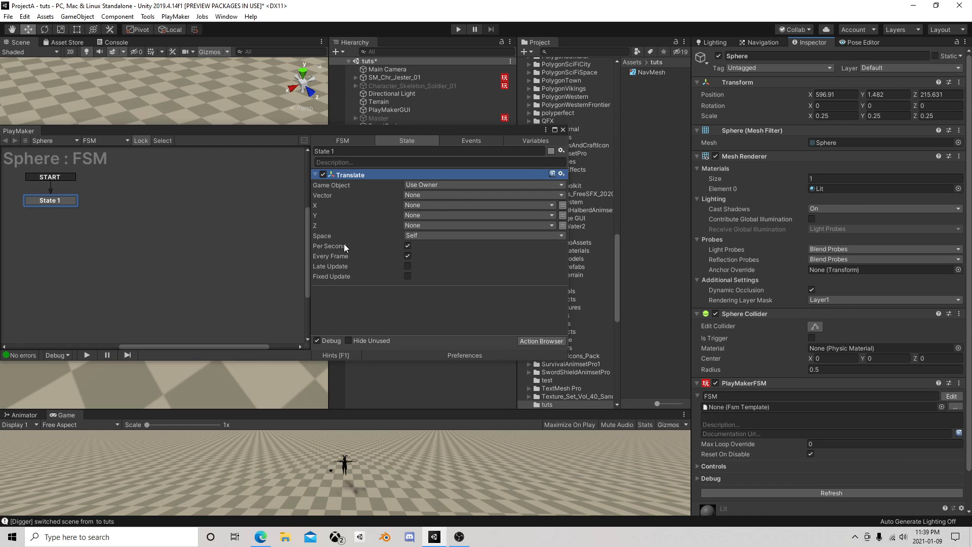
click(478, 225)
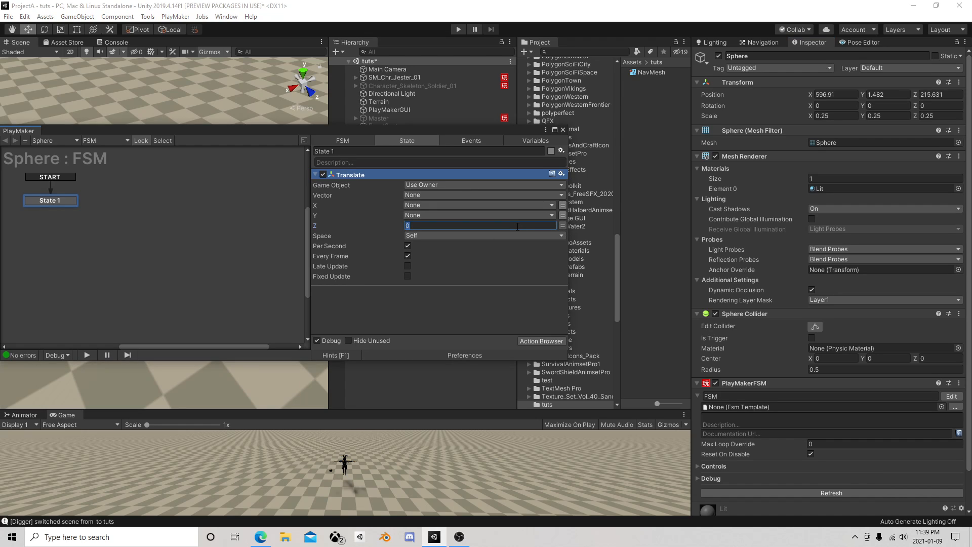
text(1)
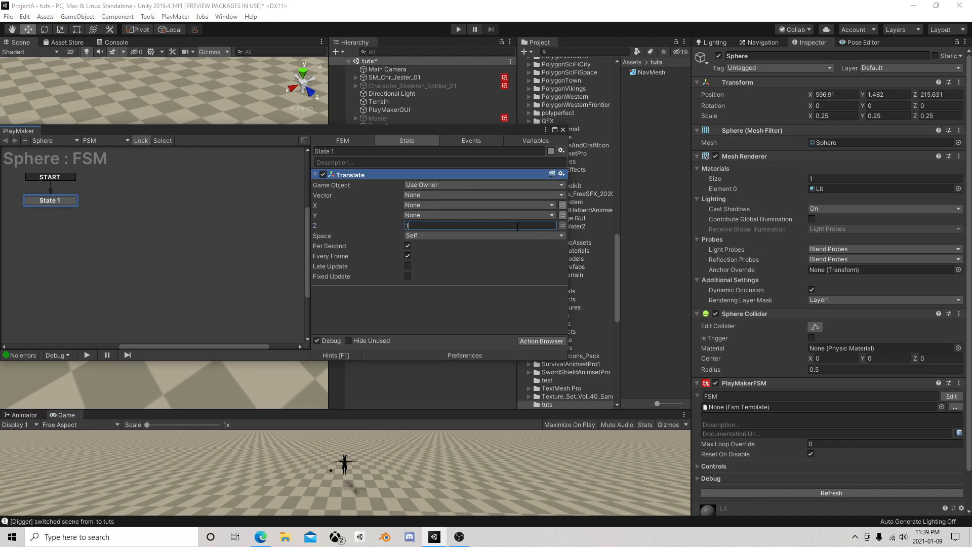
text(20)
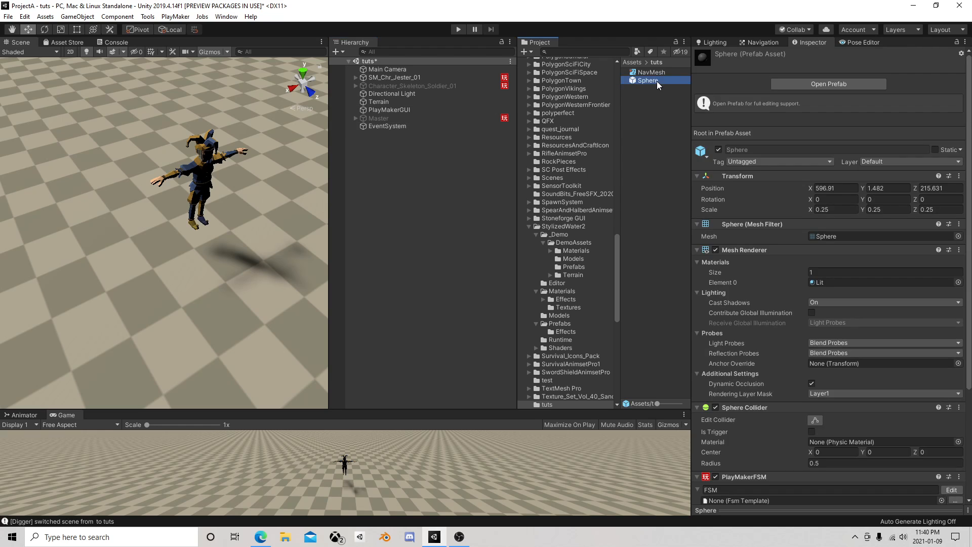
Step: Deselect the Sphere prefab and select SM_Chr_Jester_01 again
click(832, 189)
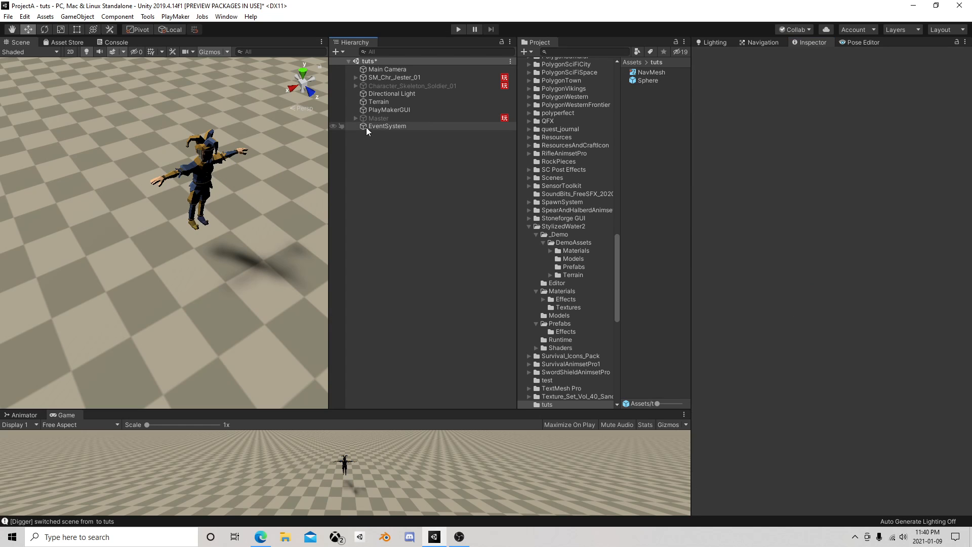
click(394, 77)
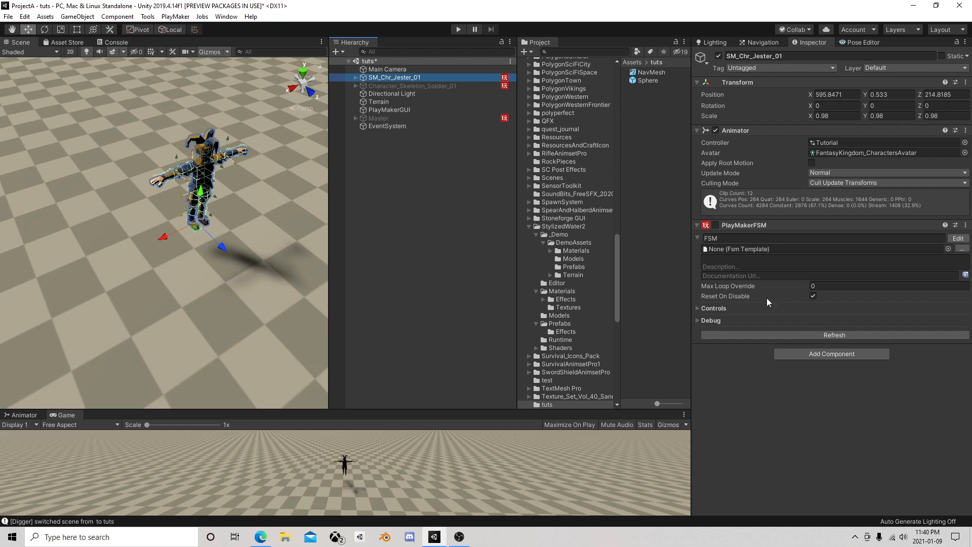
Step: Add a second PlayMaker FSM to the jester with Get Mouse Button Down (Left) sending event Fire
click(831, 353)
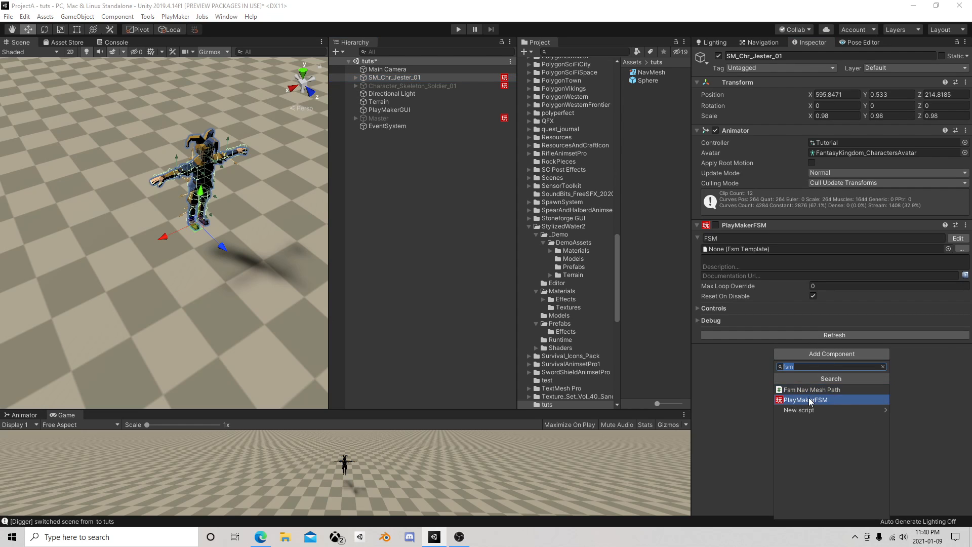
click(806, 400)
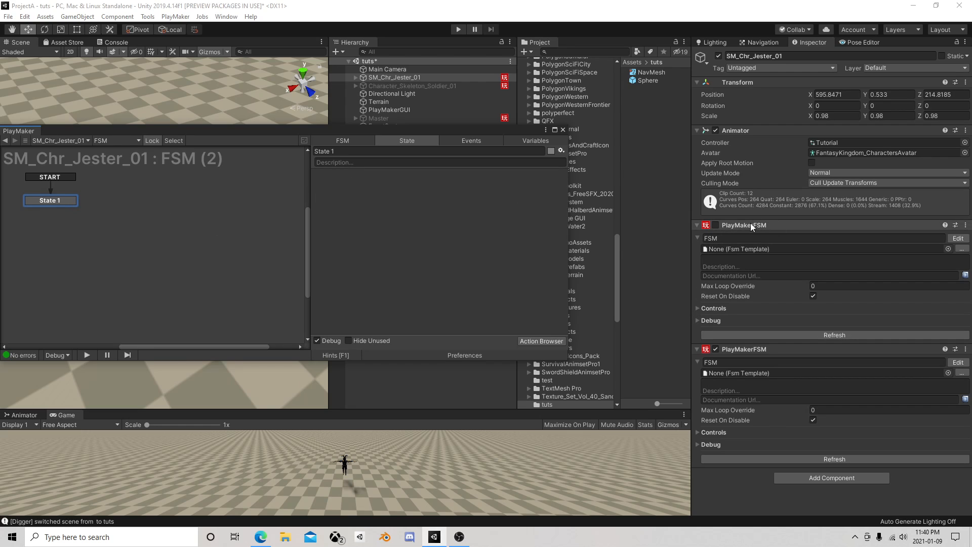
mouse_move(113, 216)
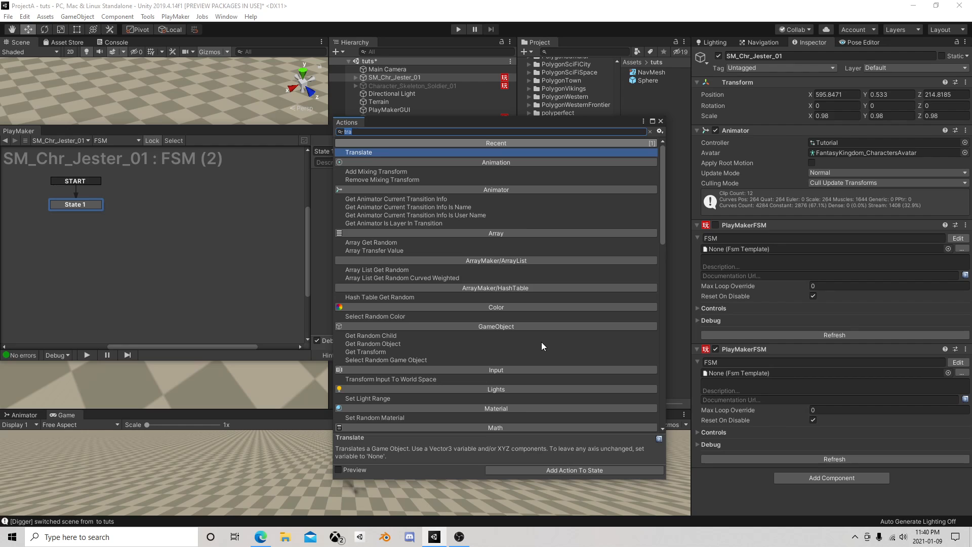
text(bu)
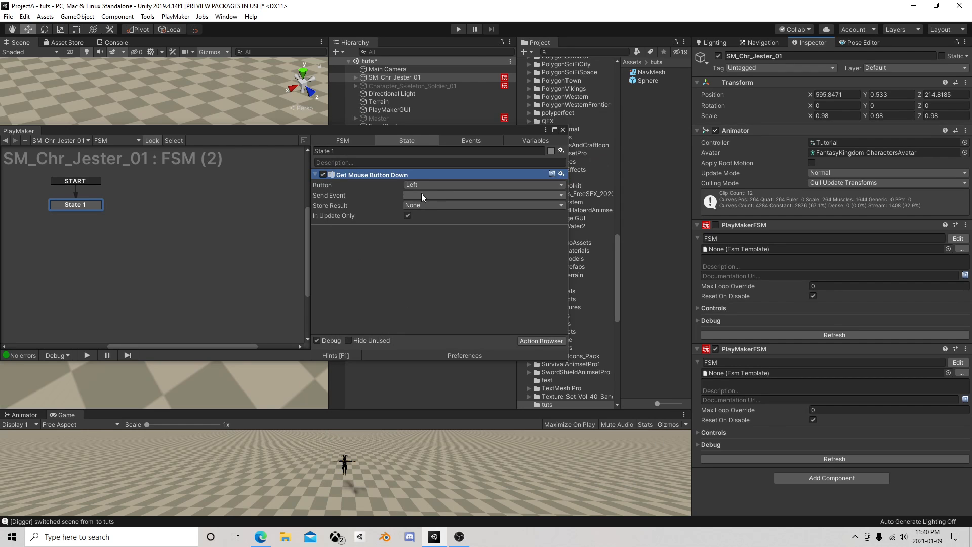
click(484, 196)
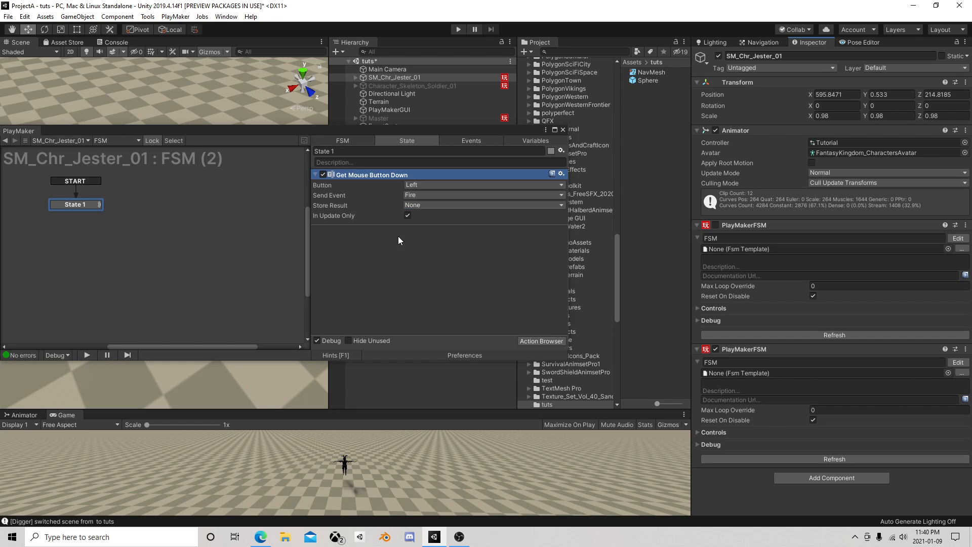
Step: Create a GameObject variable Sphere and add a transition from State 1 to a new State 2
click(534, 140)
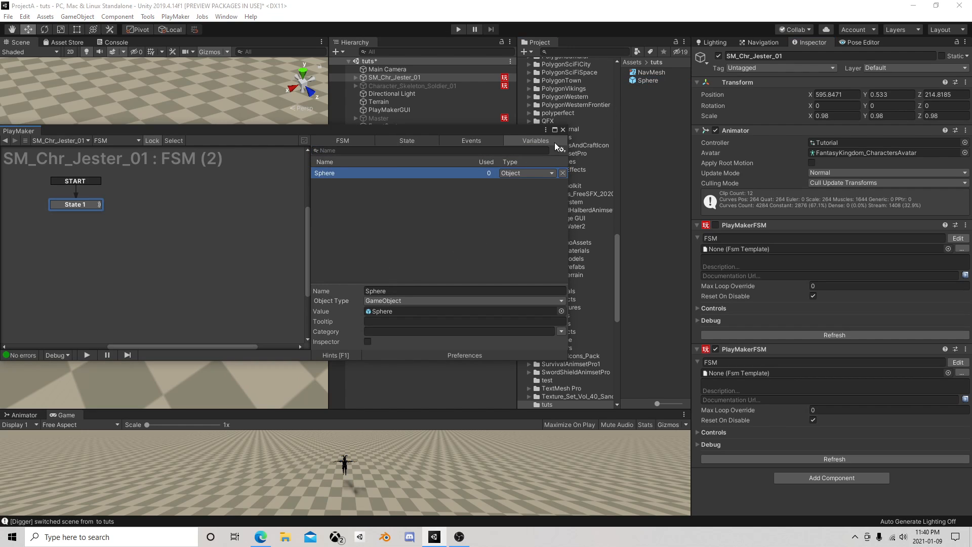
mouse_move(407, 144)
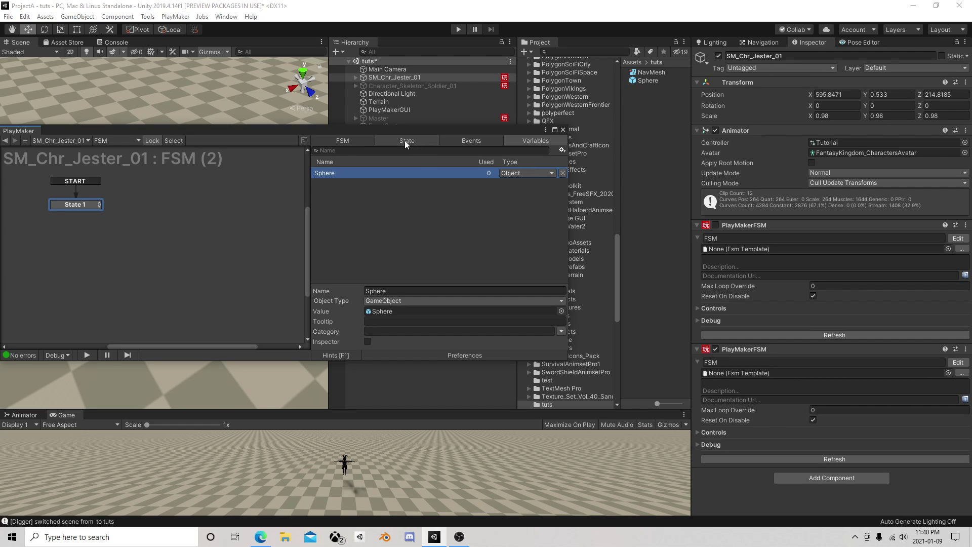
right_click(75, 205)
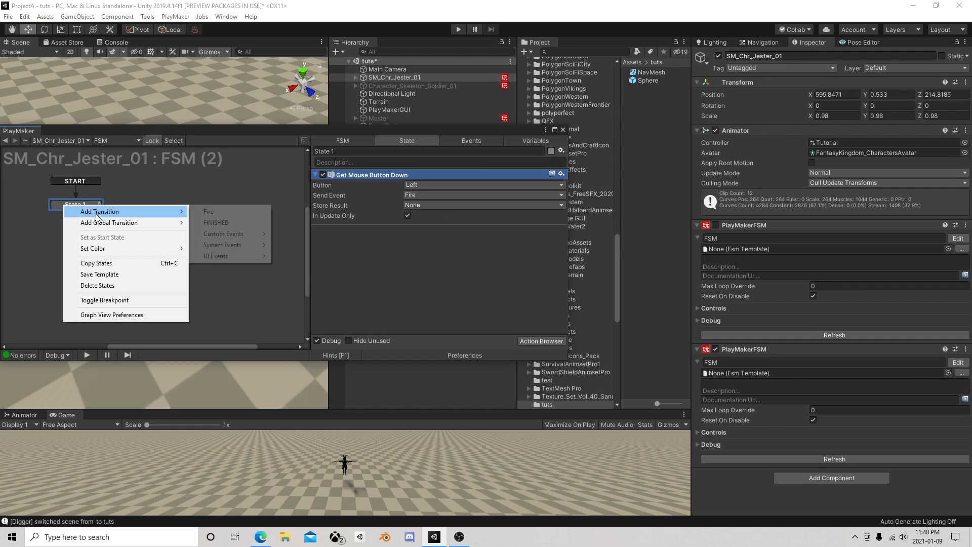
click(208, 211)
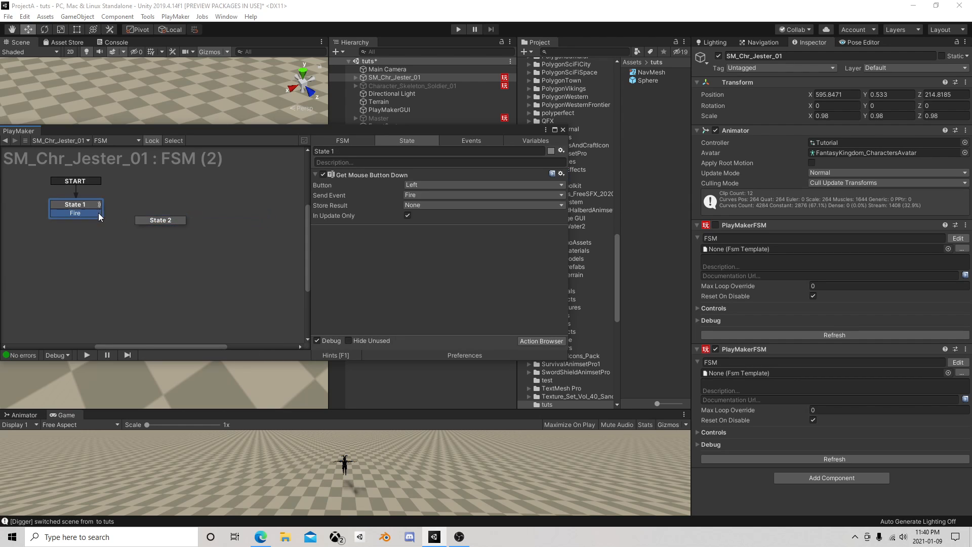
Step: Make State 2 Create Object the Sphere prefab and store the spawned object in a new variable
click(160, 219)
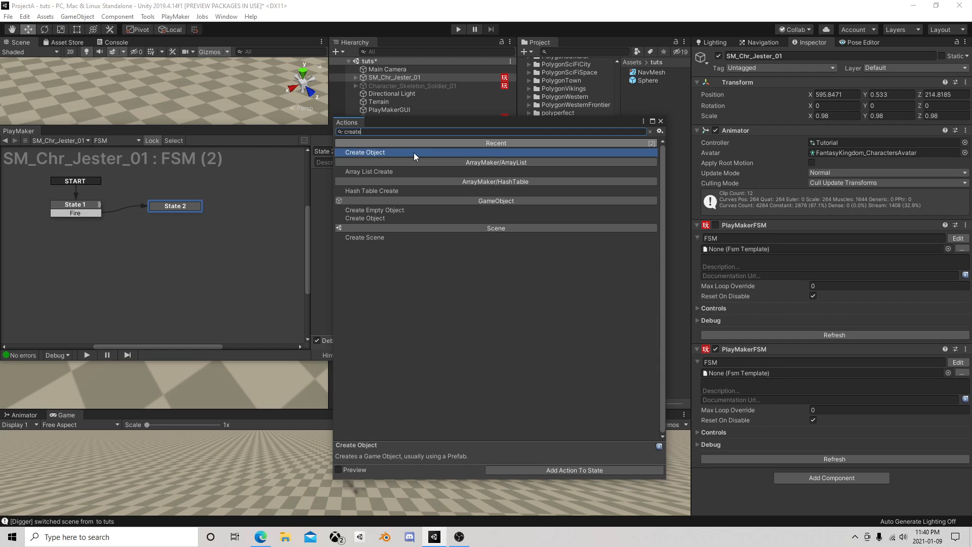
click(365, 152)
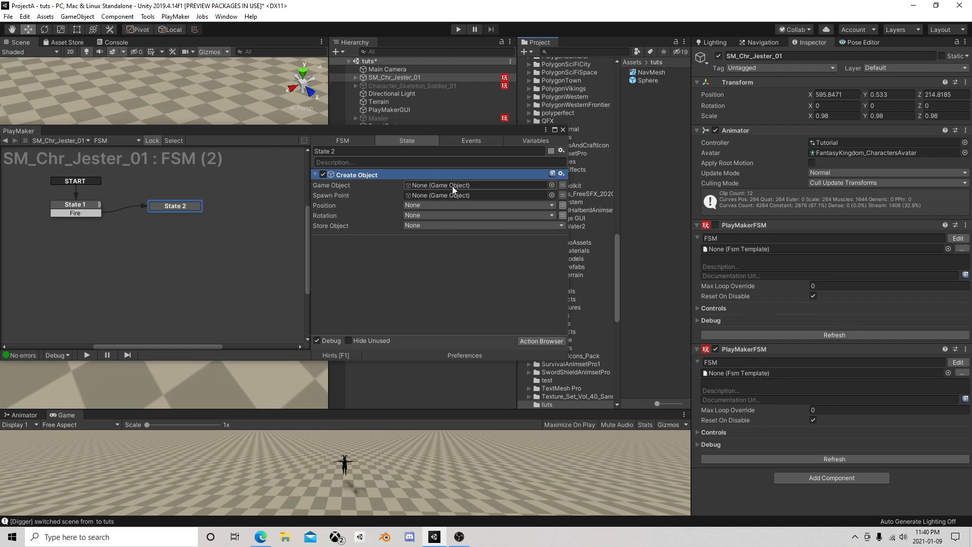
click(478, 184)
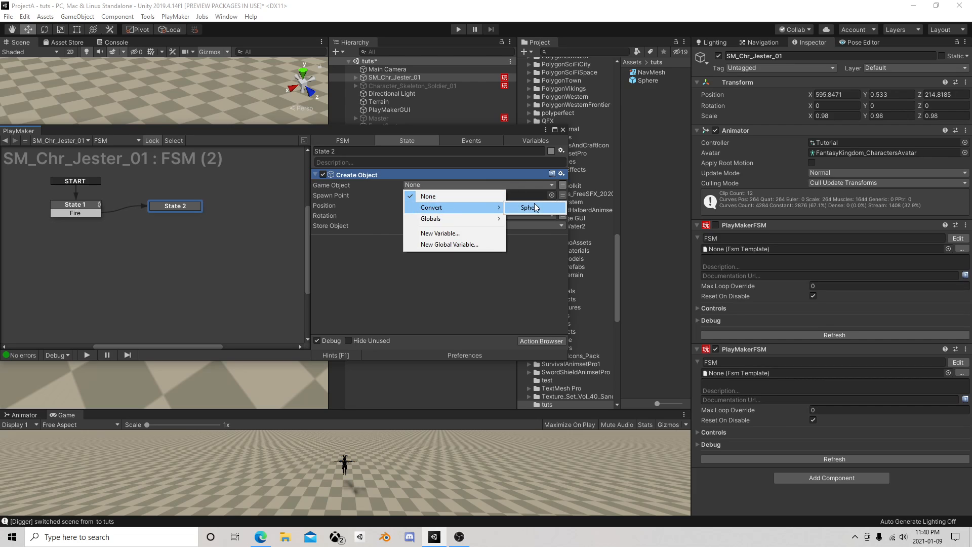
click(529, 206)
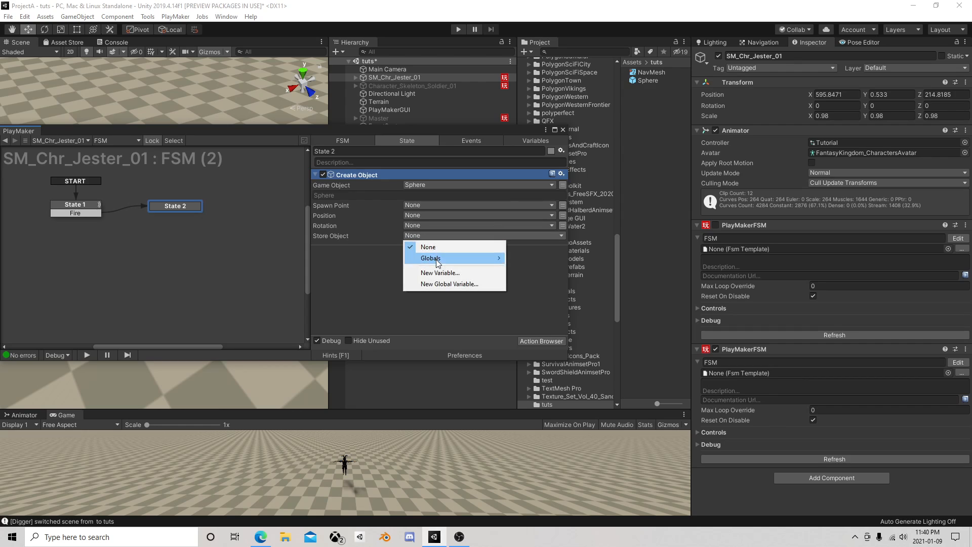
click(440, 273)
text(des)
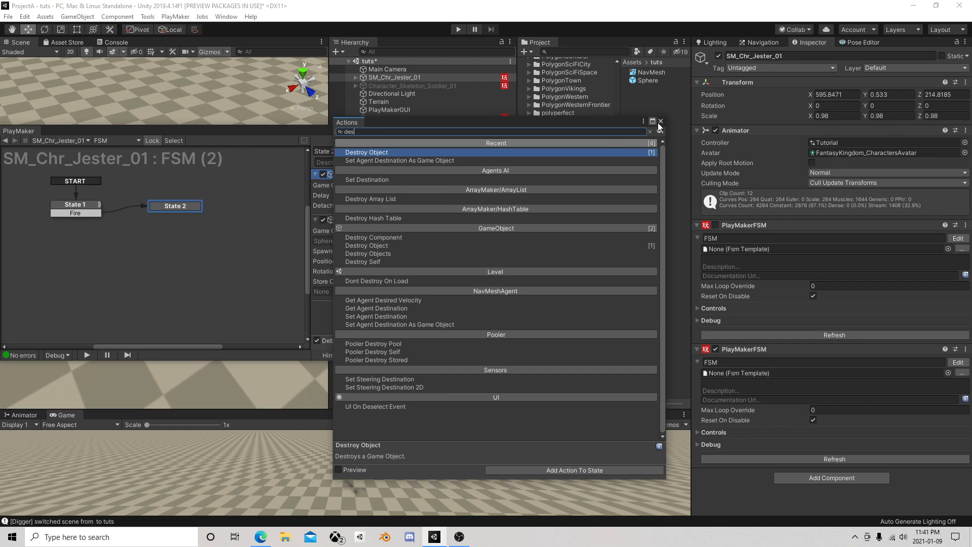
Step: Add Destroy Object to State 2 targeting the Created variable with a 3-second delay
click(365, 152)
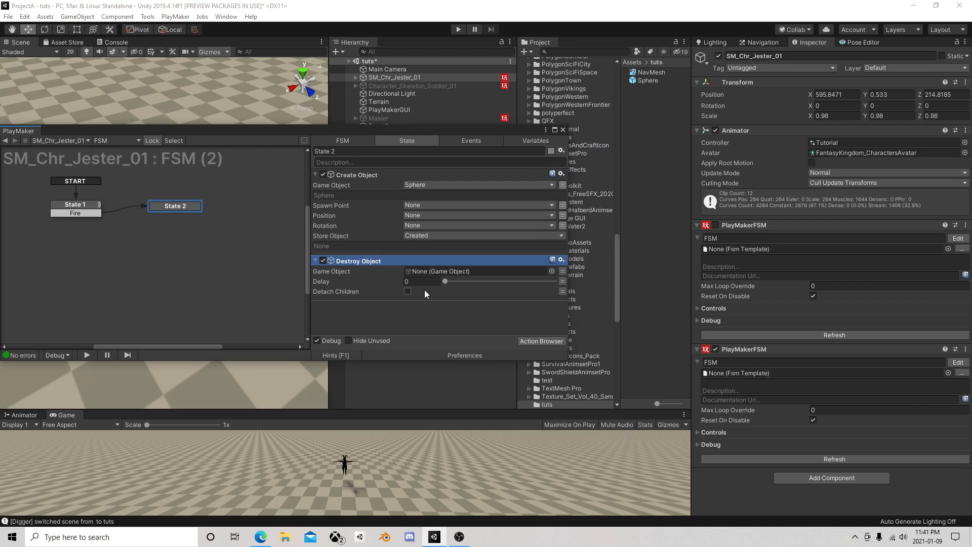
click(478, 271)
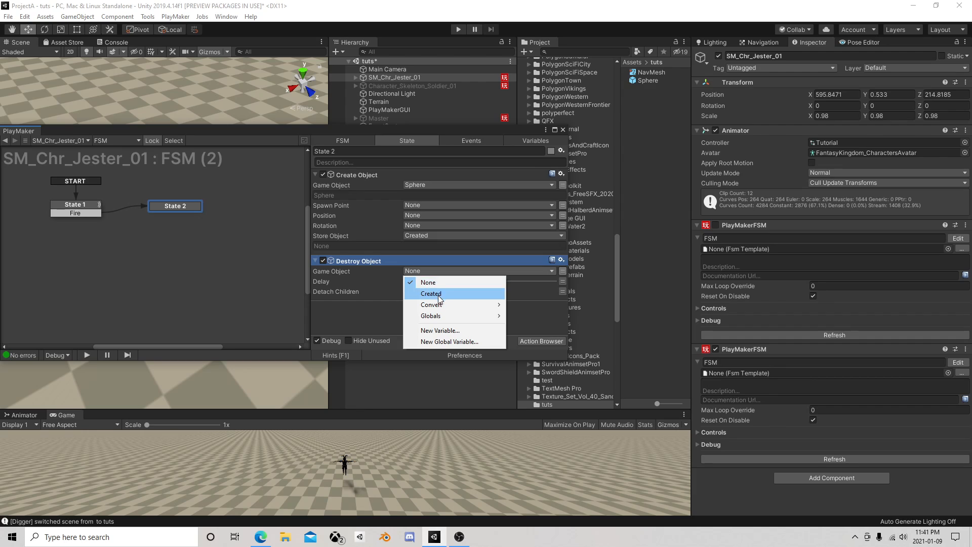
click(431, 294)
text(3)
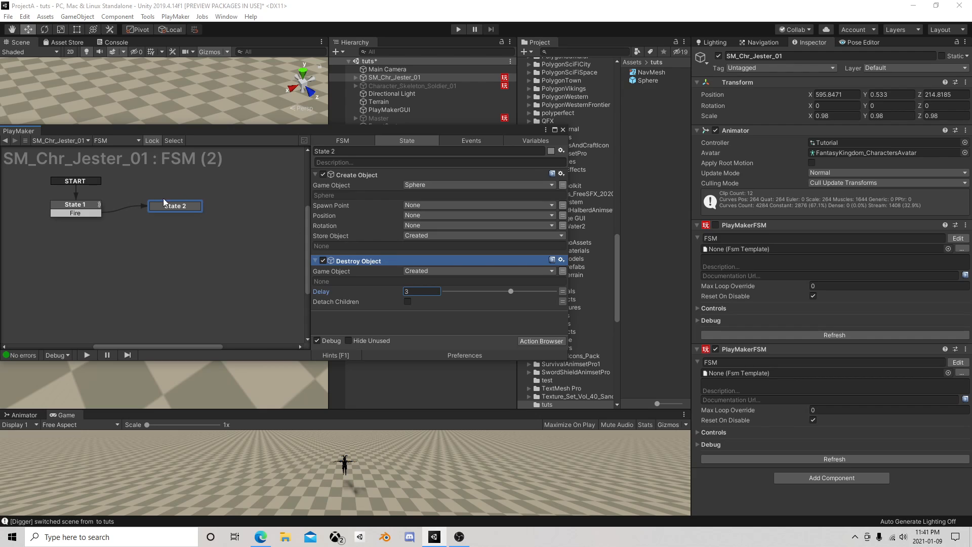
right_click(174, 206)
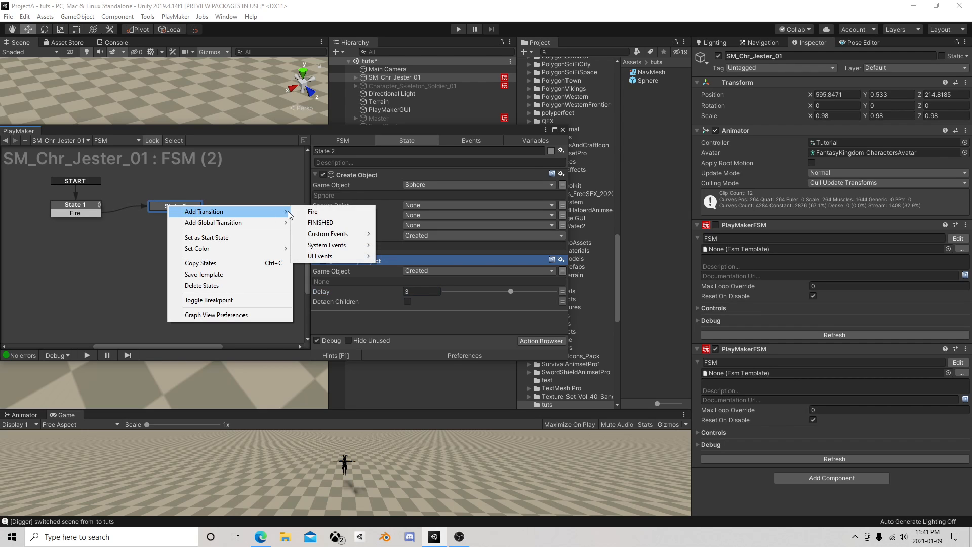
Step: Give State 2 a FINISHED transition and close the PlayMaker editor
click(319, 222)
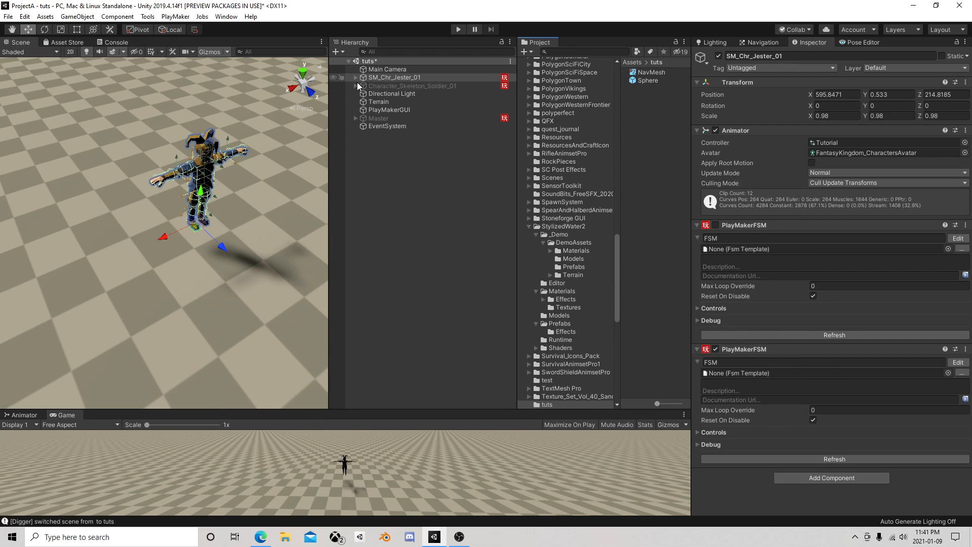
Step: Expand the jester's children and set its child GameObject as Create Object's Spawn Point, FINISHED linking back to State 1
click(356, 77)
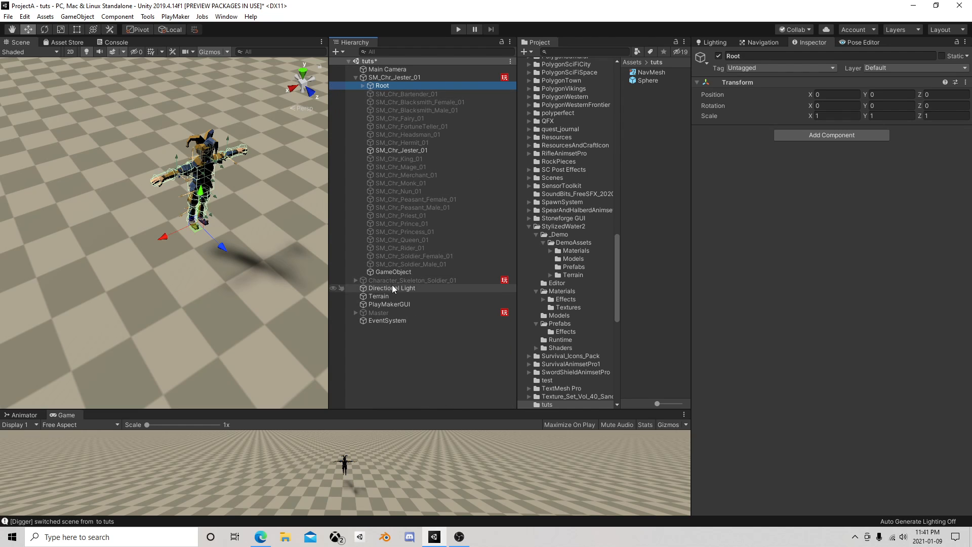
click(393, 272)
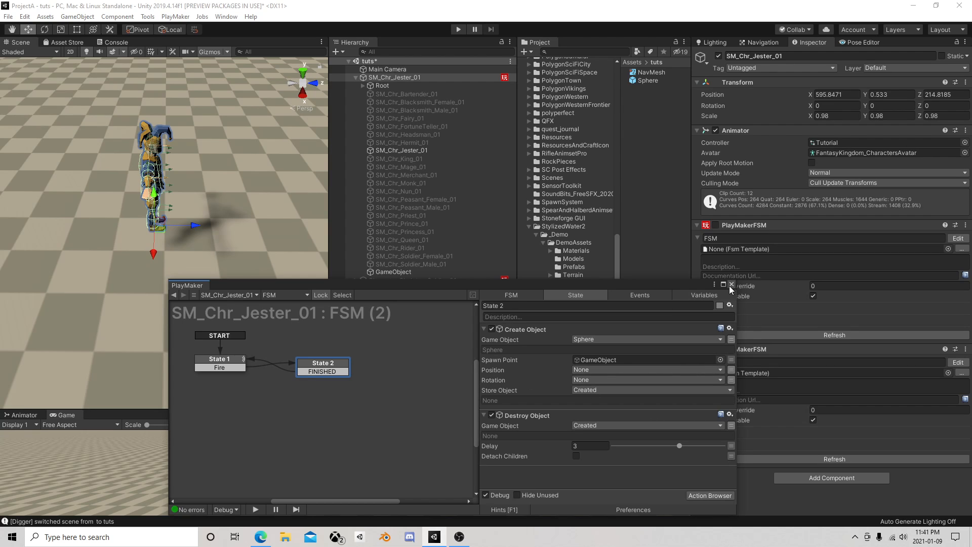
Step: Close PlayMaker, enter Play mode and left-click to spawn several Sphere clones
click(458, 28)
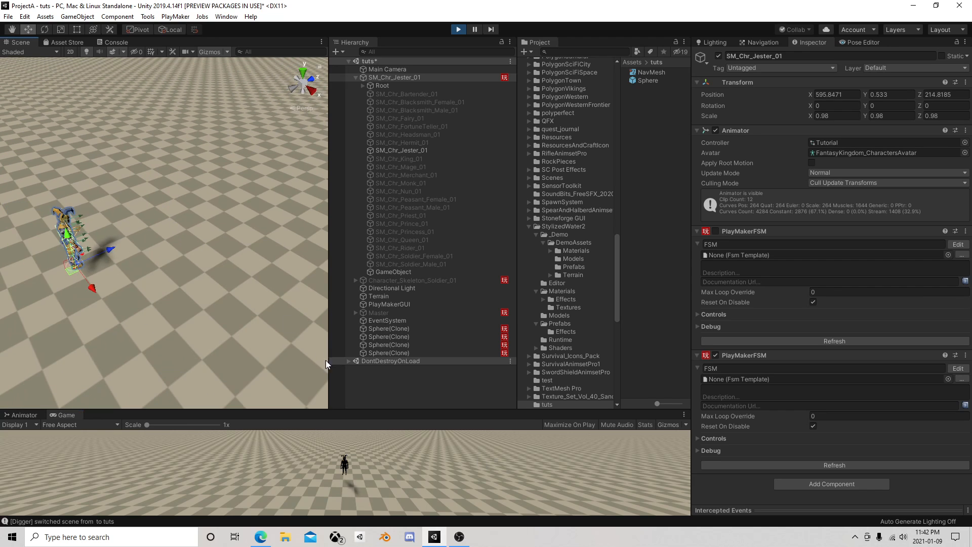
Step: Exit Play mode so the spawned Sphere clones disappear from the Hierarchy
click(394, 77)
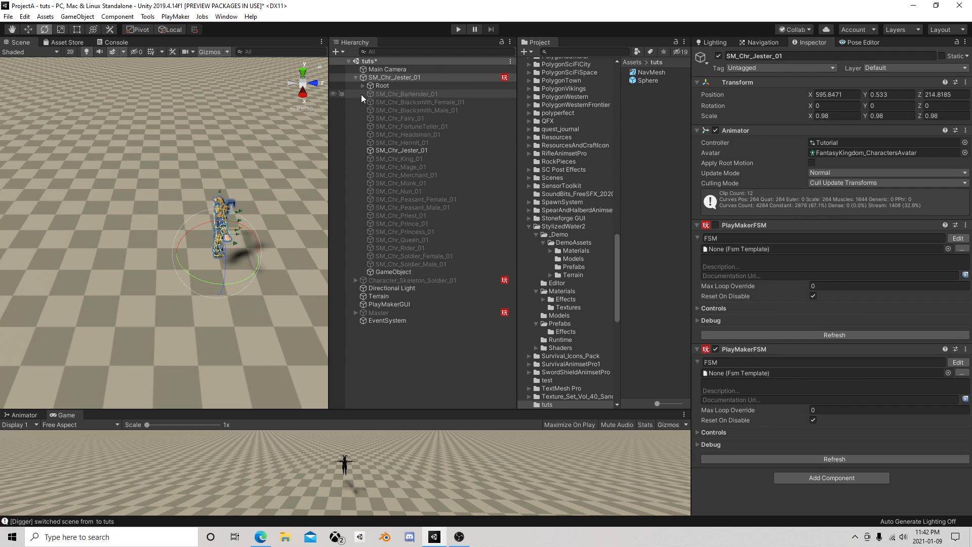
Step: Nest the spawn GameObject under Hand_R at position 0.11, 0, 0 with zero rotation, then reselect the jester
click(363, 85)
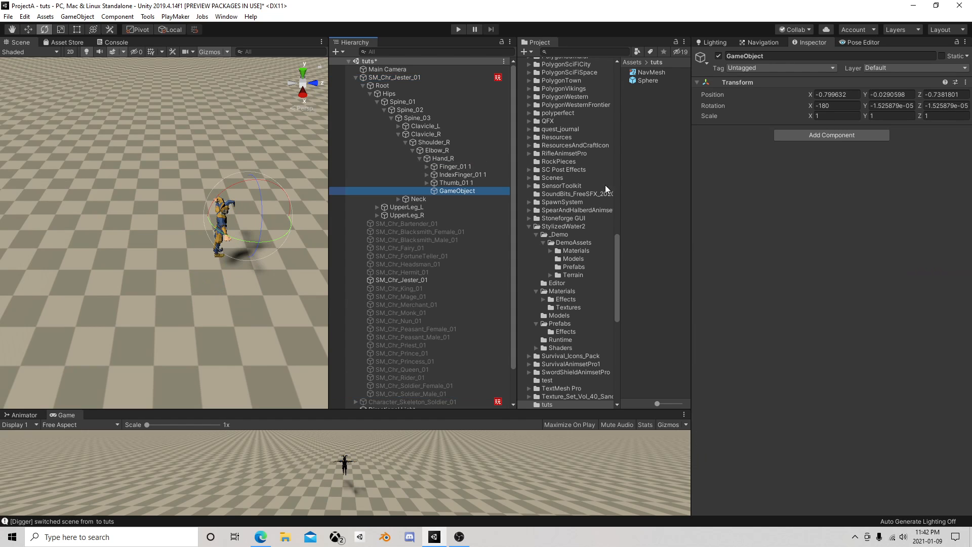
click(836, 95)
text(0.11)
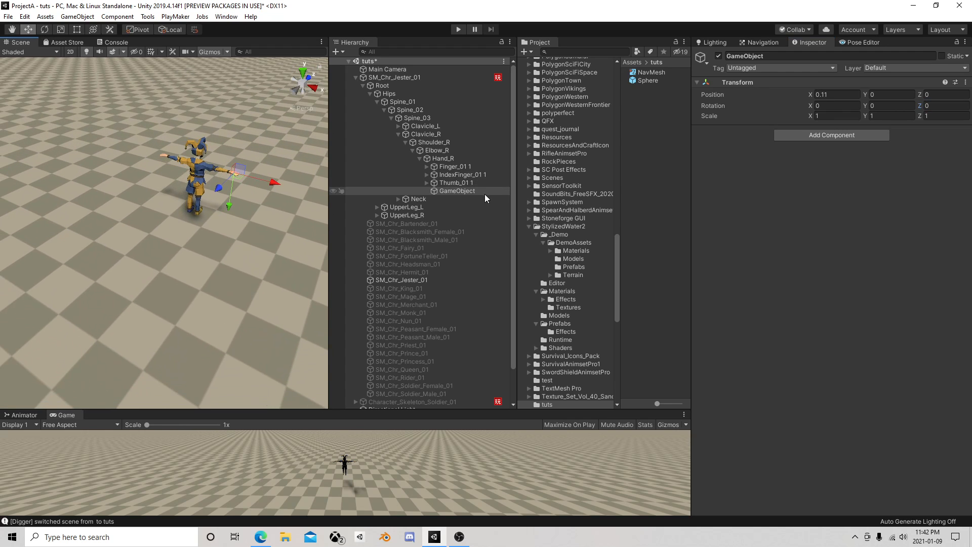
click(397, 76)
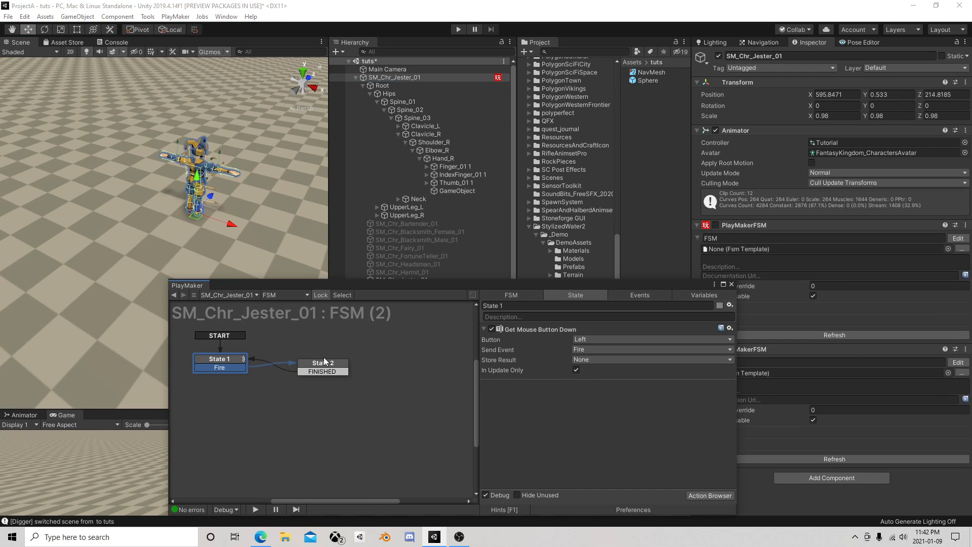
Step: Add Get Rotation on the owner to State 2, storing euler angles in new variable Forward
click(322, 362)
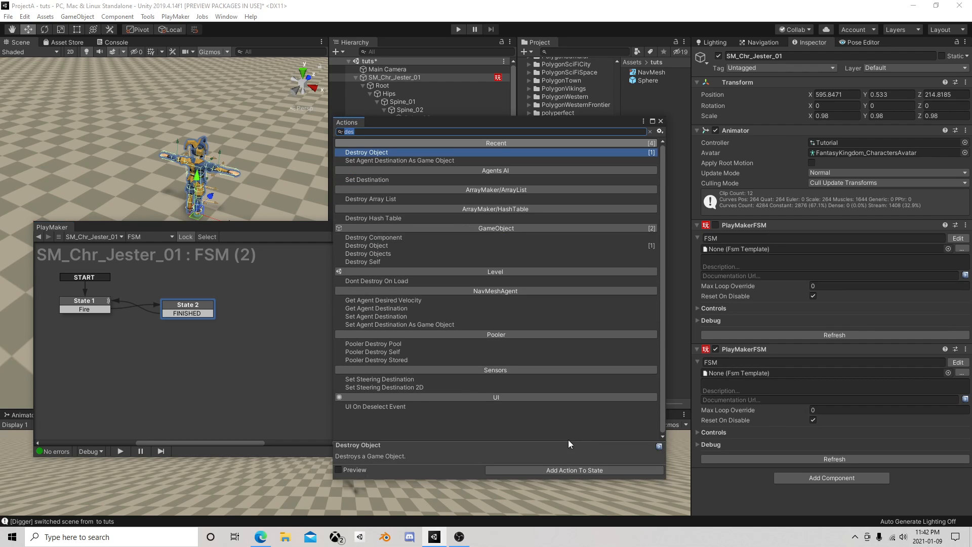
text(get)
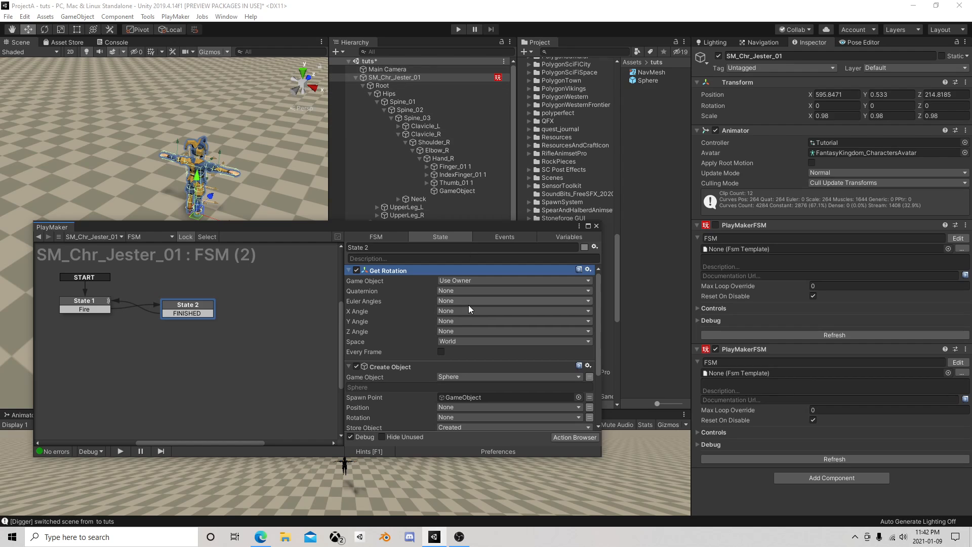
click(514, 311)
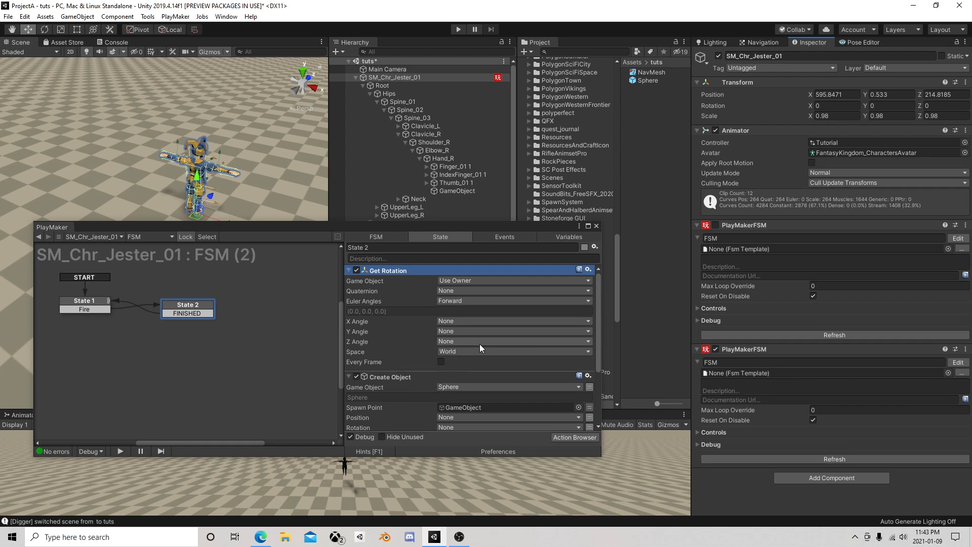
mouse_move(520, 363)
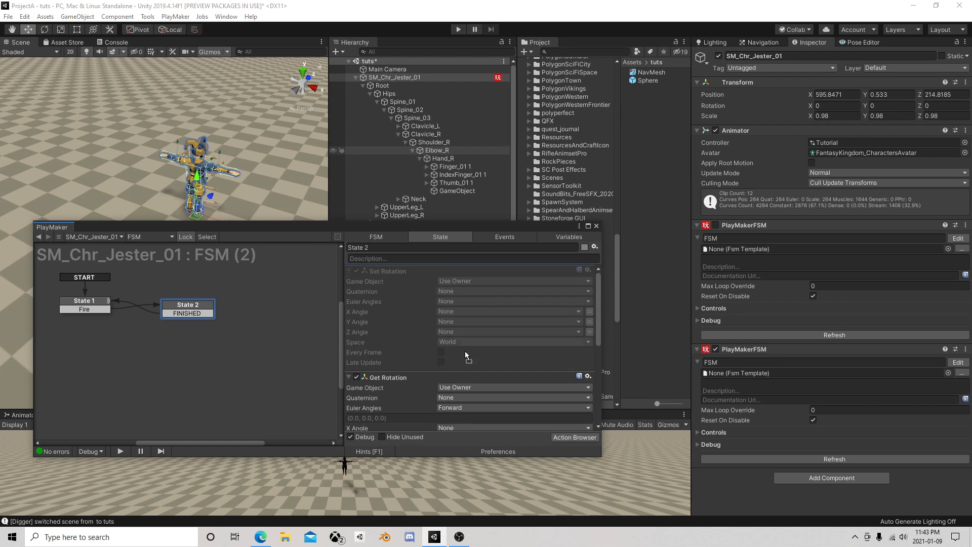
Step: Add Set Rotation targeting the owner in State 2, then enter Play mode to test spawning
scroll(down, 3)
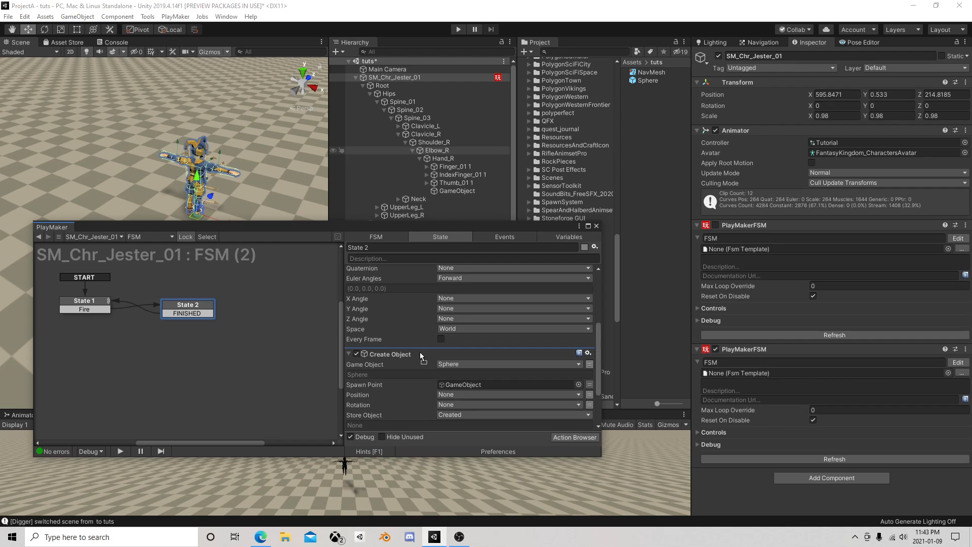
click(514, 283)
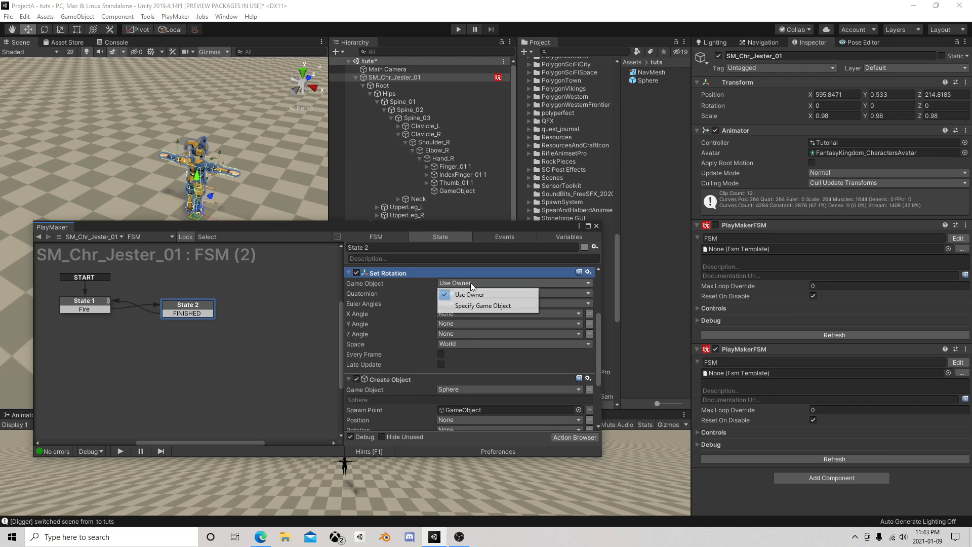
click(482, 306)
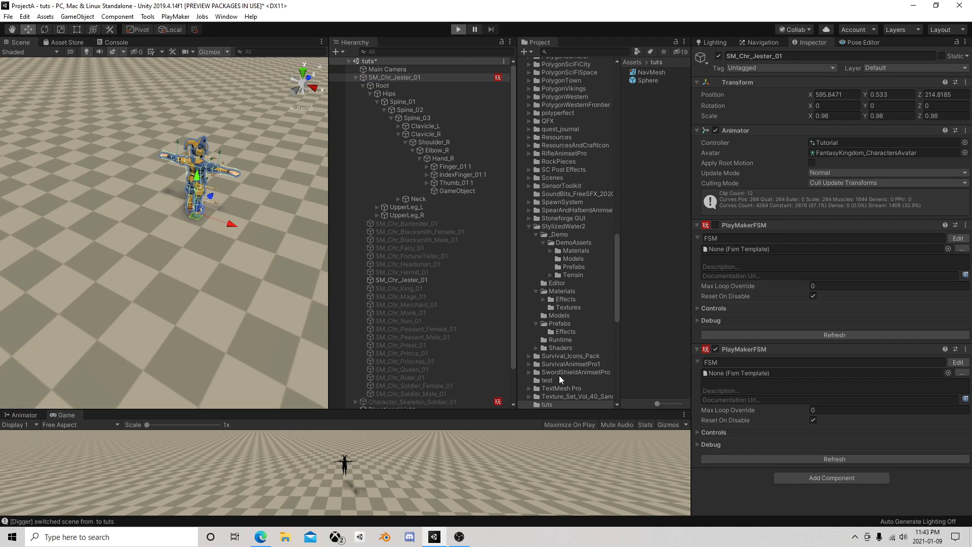
click(457, 28)
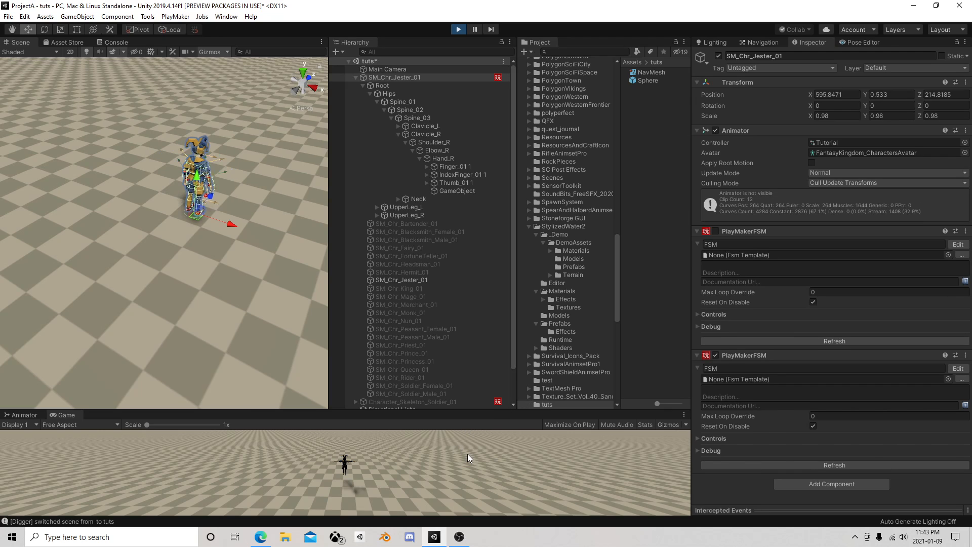